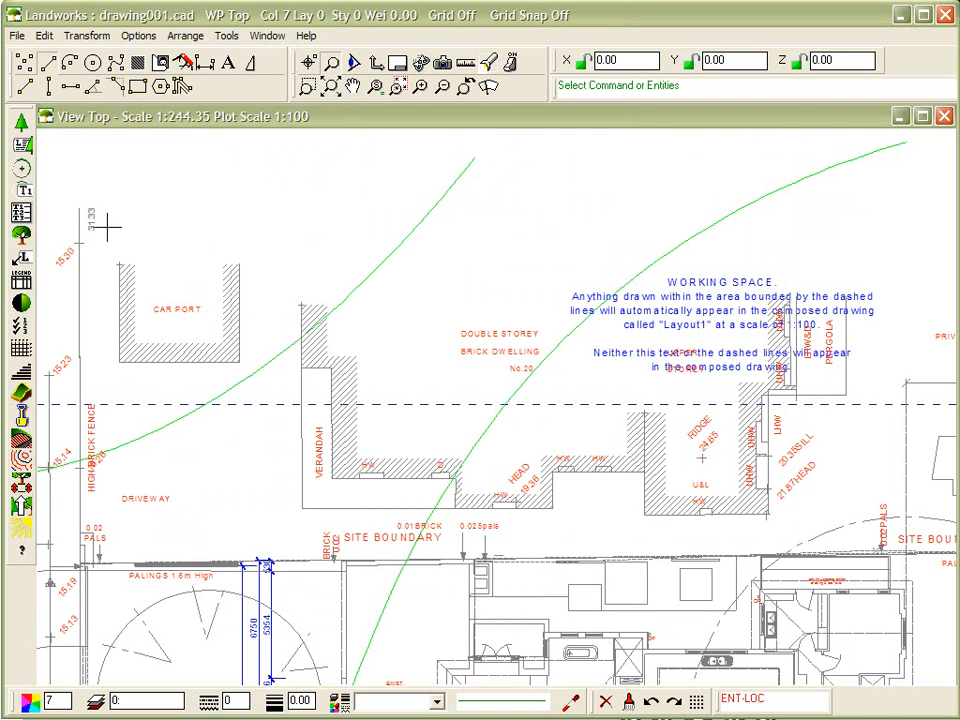
mouse_move(135, 247)
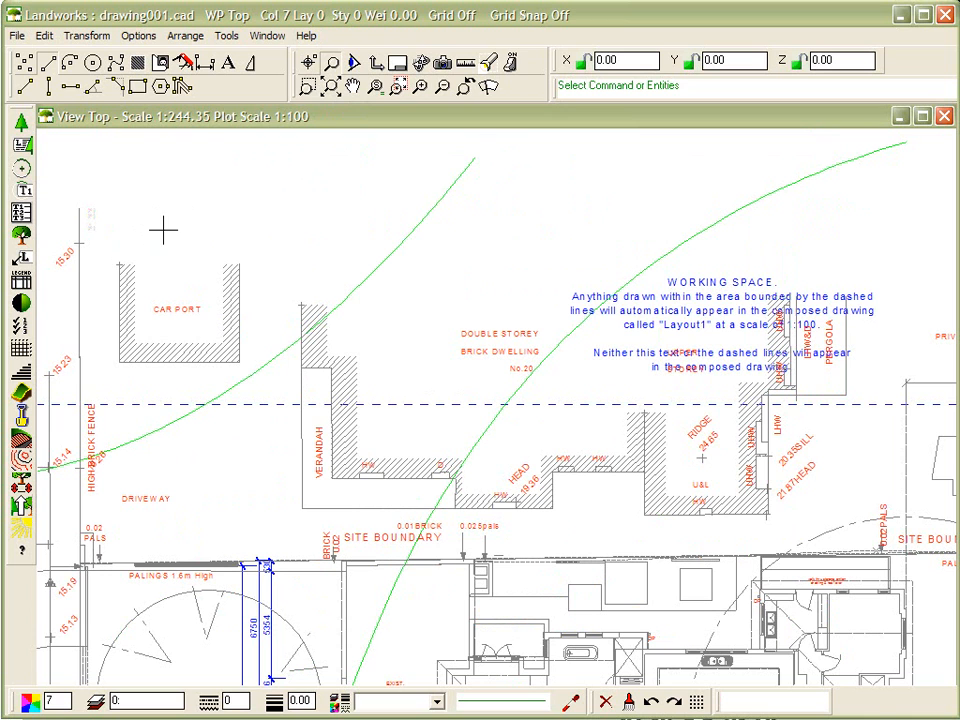
mouse_move(184, 305)
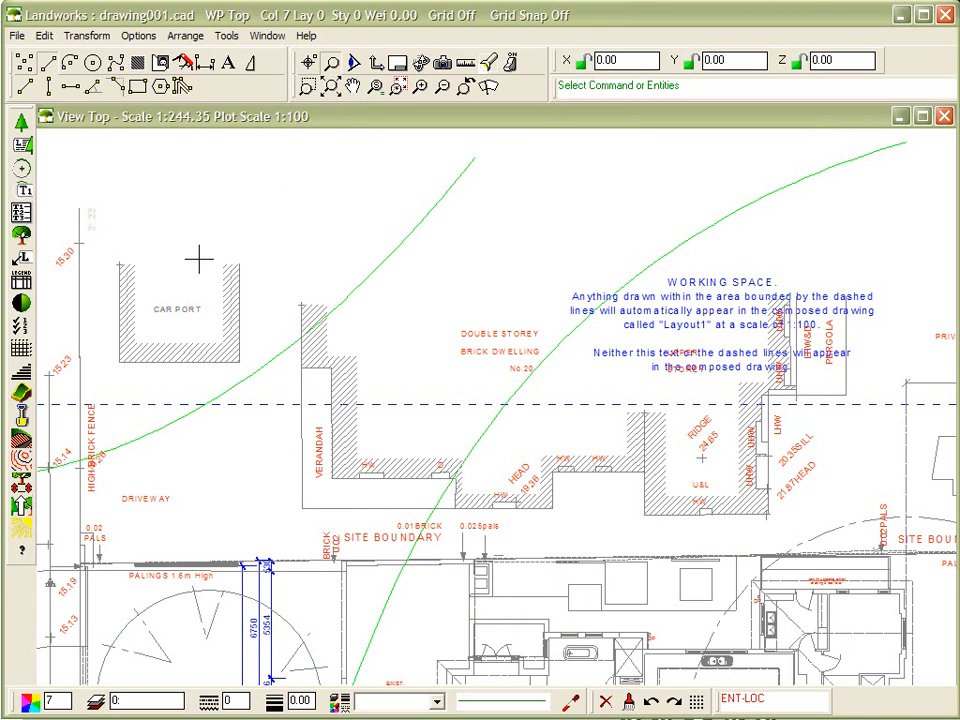
mouse_move(470, 330)
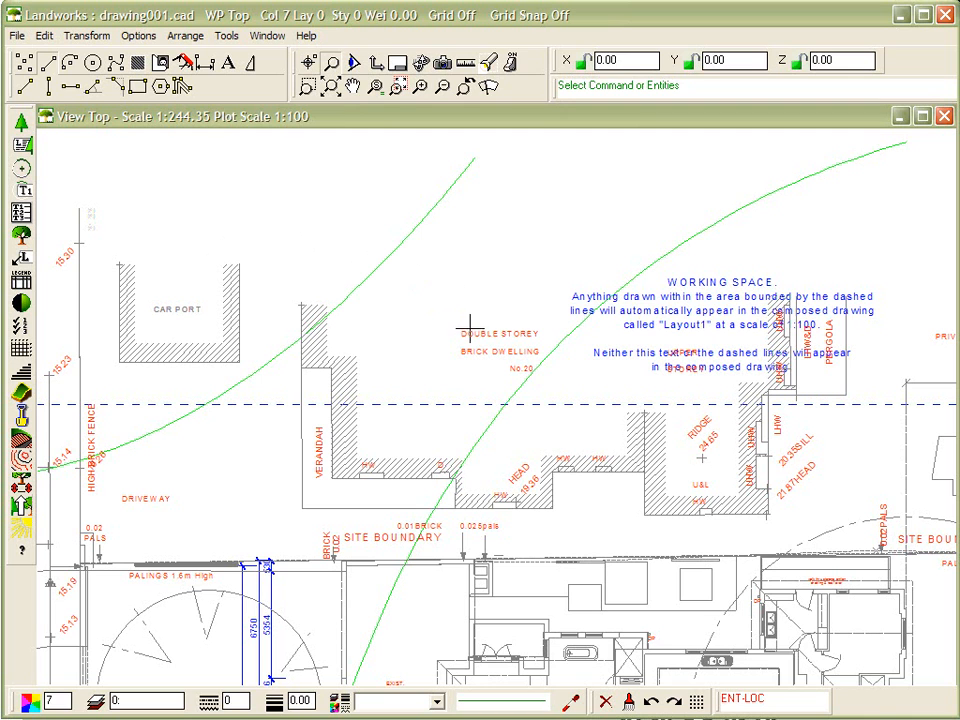
mouse_move(480, 357)
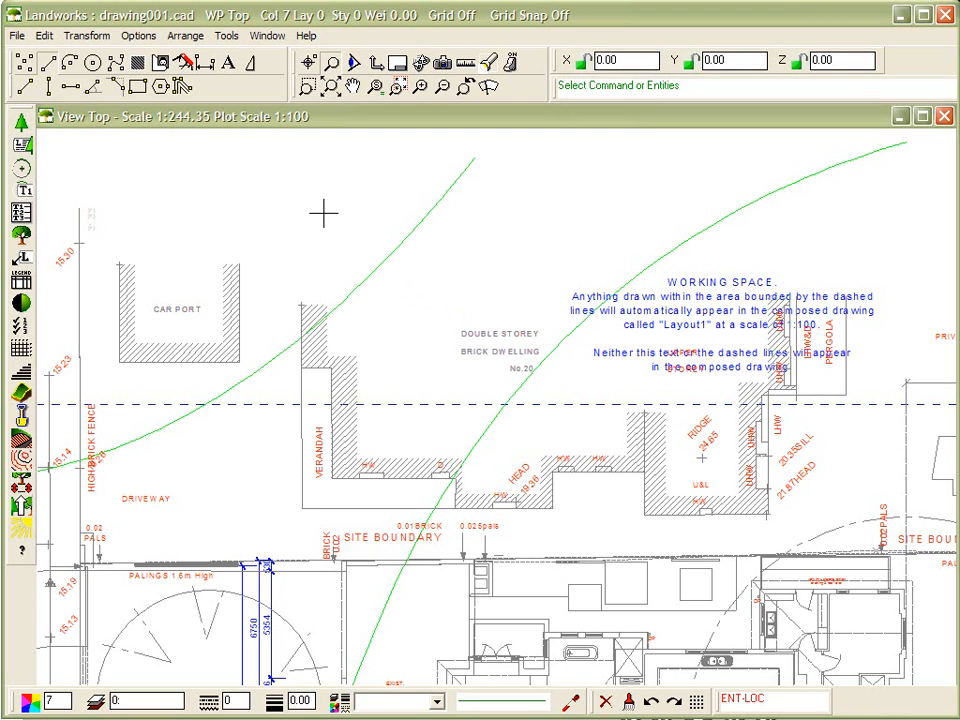
mouse_move(143, 257)
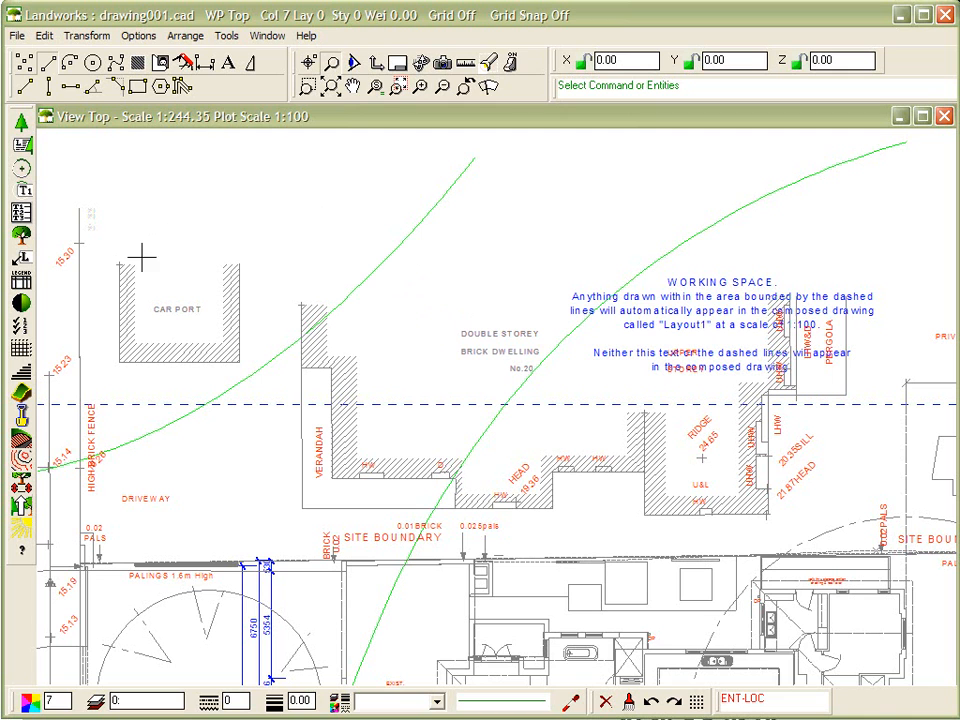
mouse_move(130, 270)
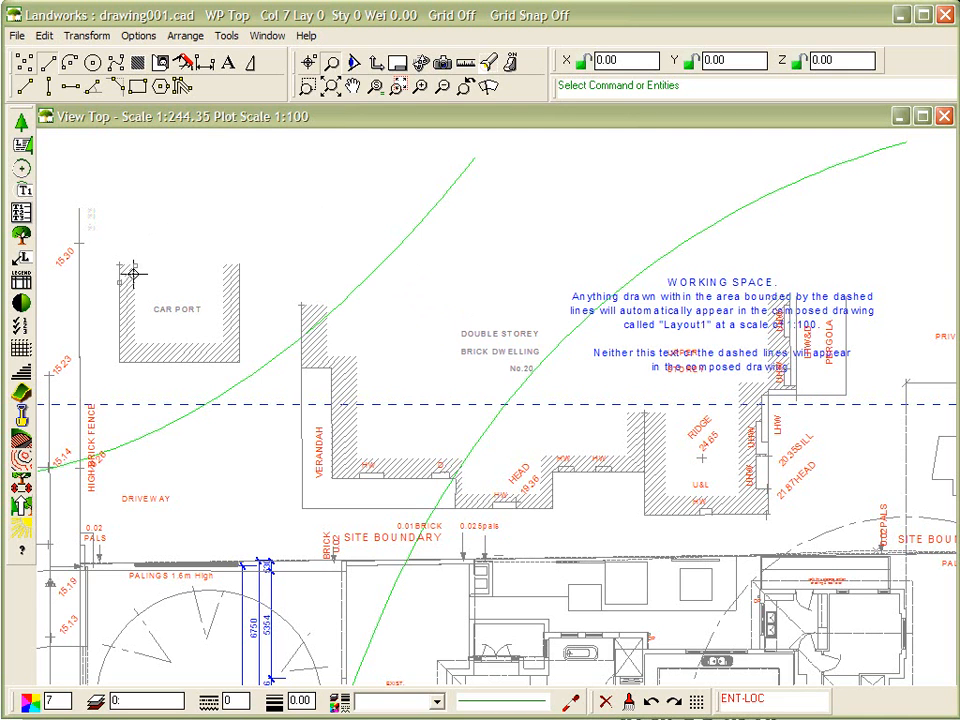
mouse_move(205, 248)
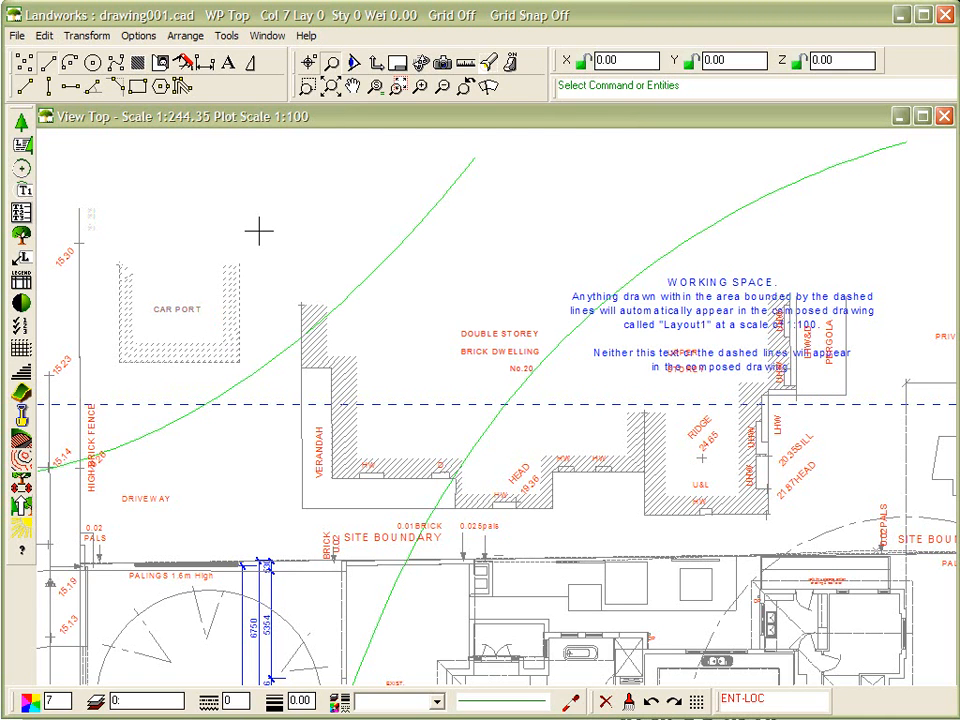
mouse_move(272, 299)
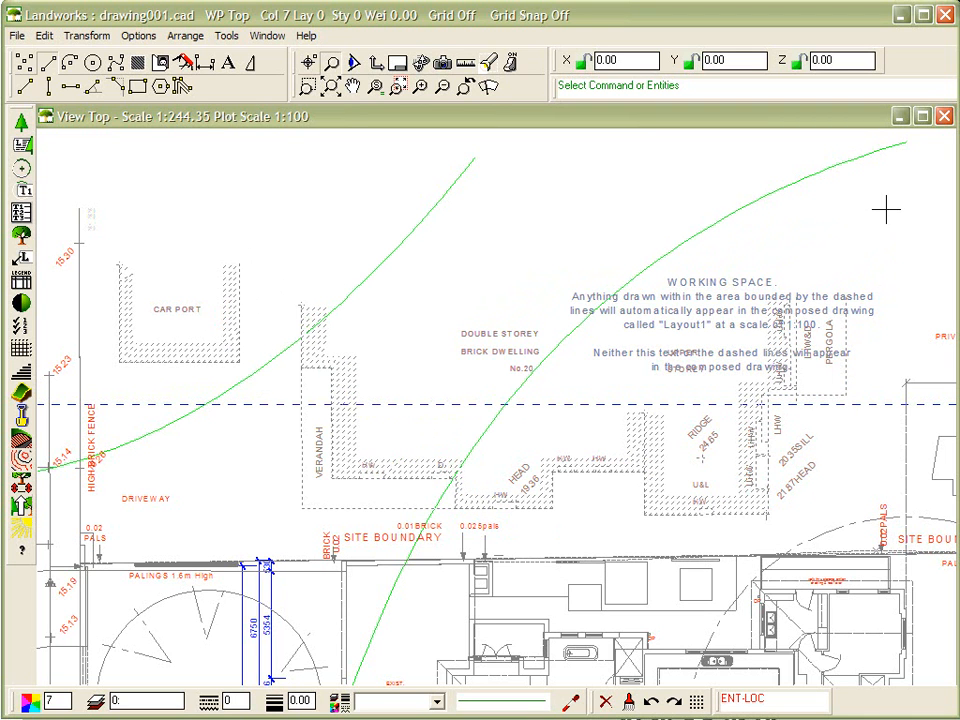
mouse_move(697, 390)
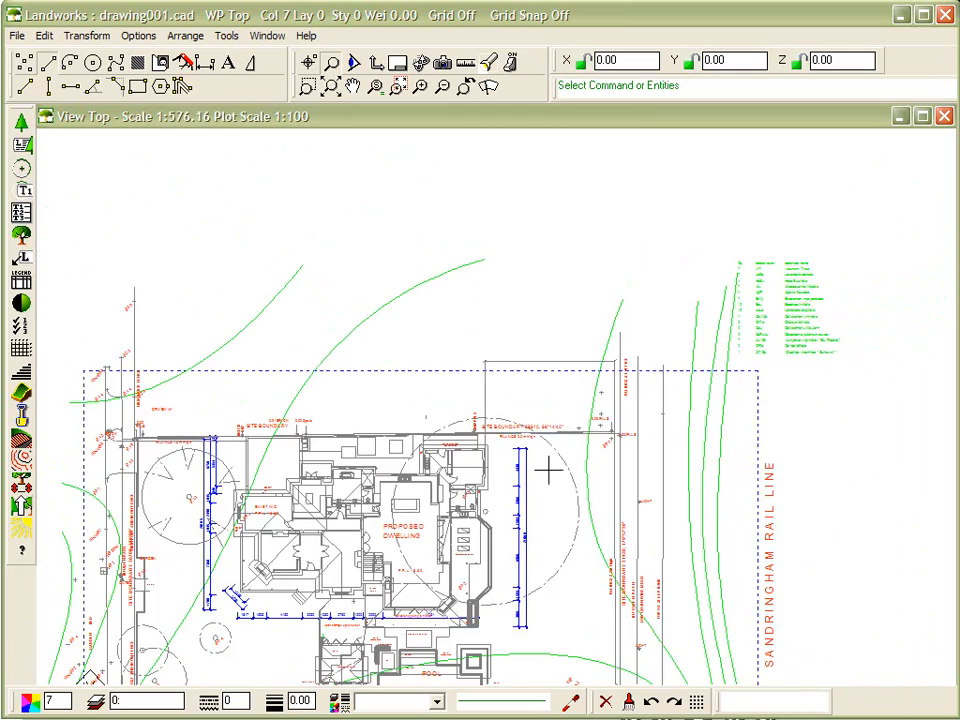
- Zoom out with the mouse wheel so the entire site plan fits the window
scroll("down", 3)
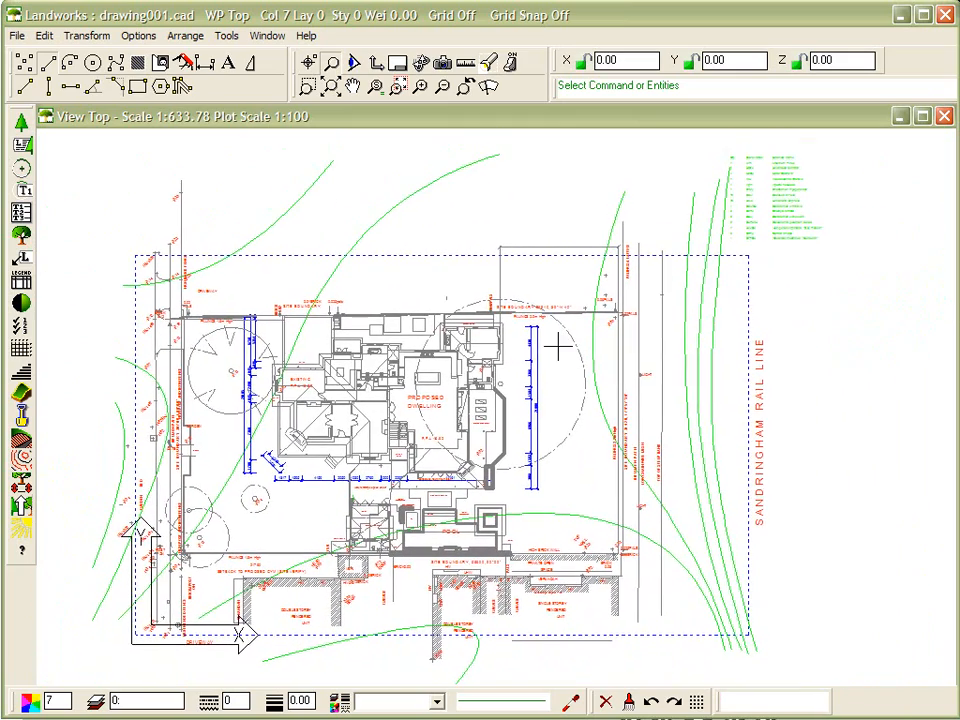
mouse_move(615, 216)
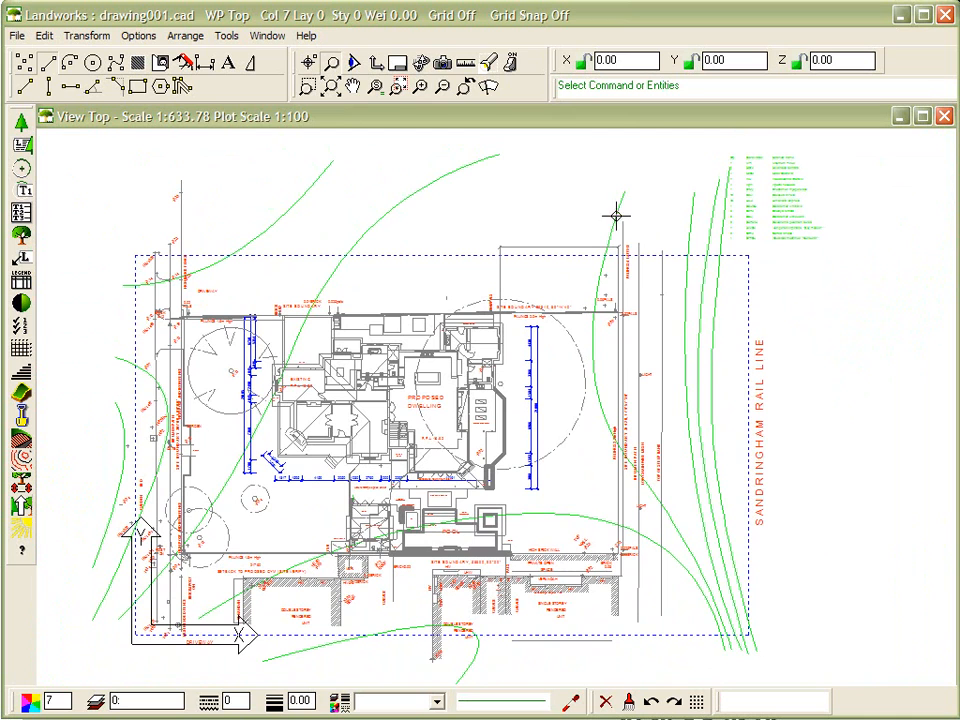
mouse_move(657, 203)
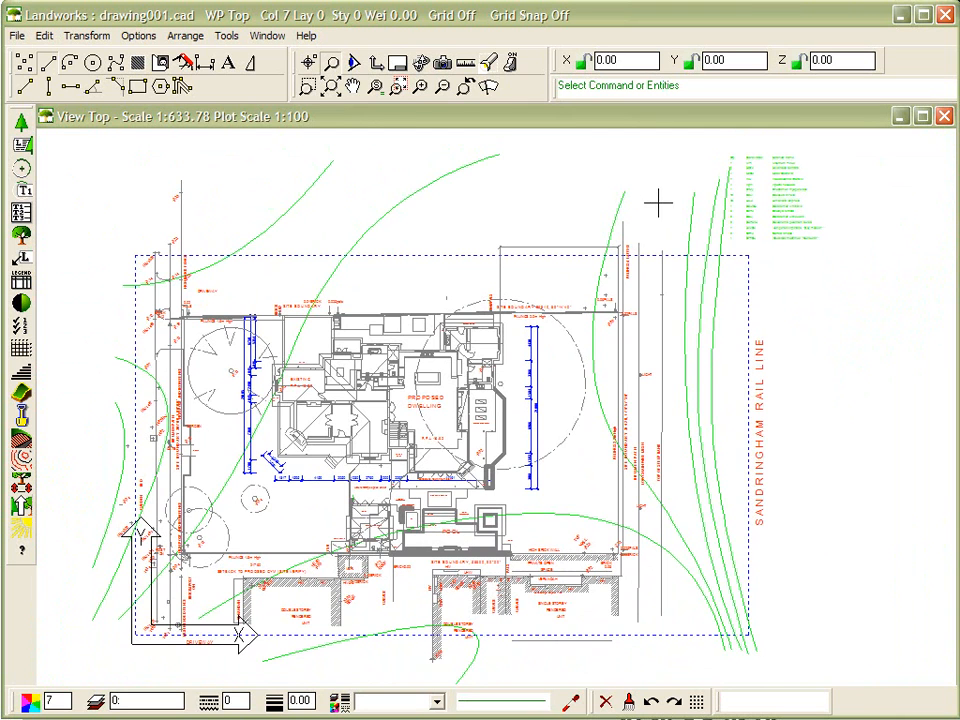
mouse_move(613, 215)
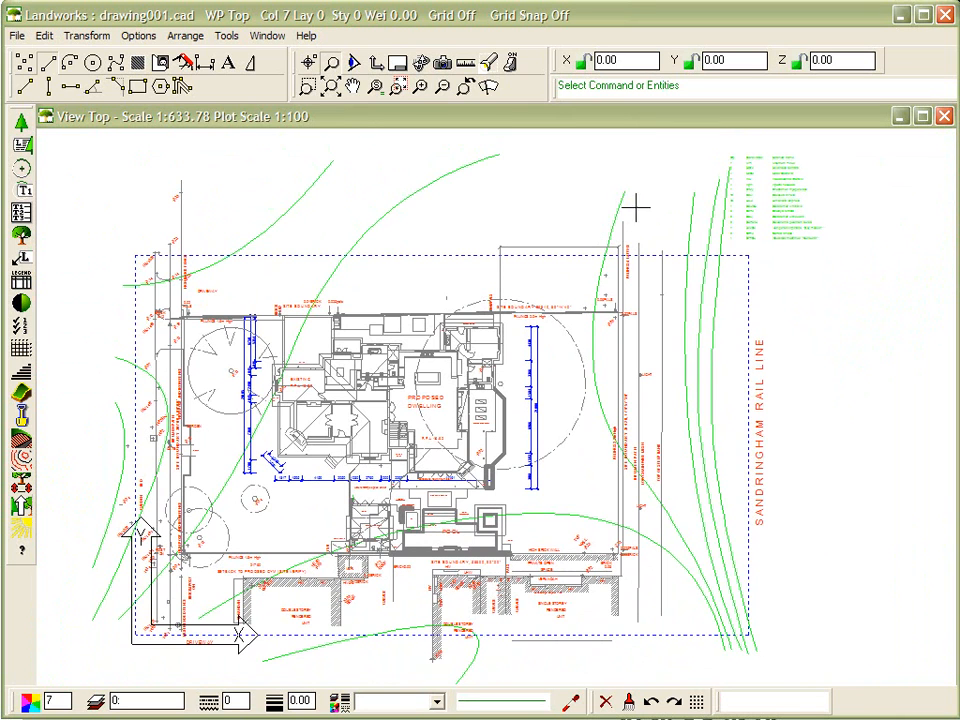
mouse_move(490, 210)
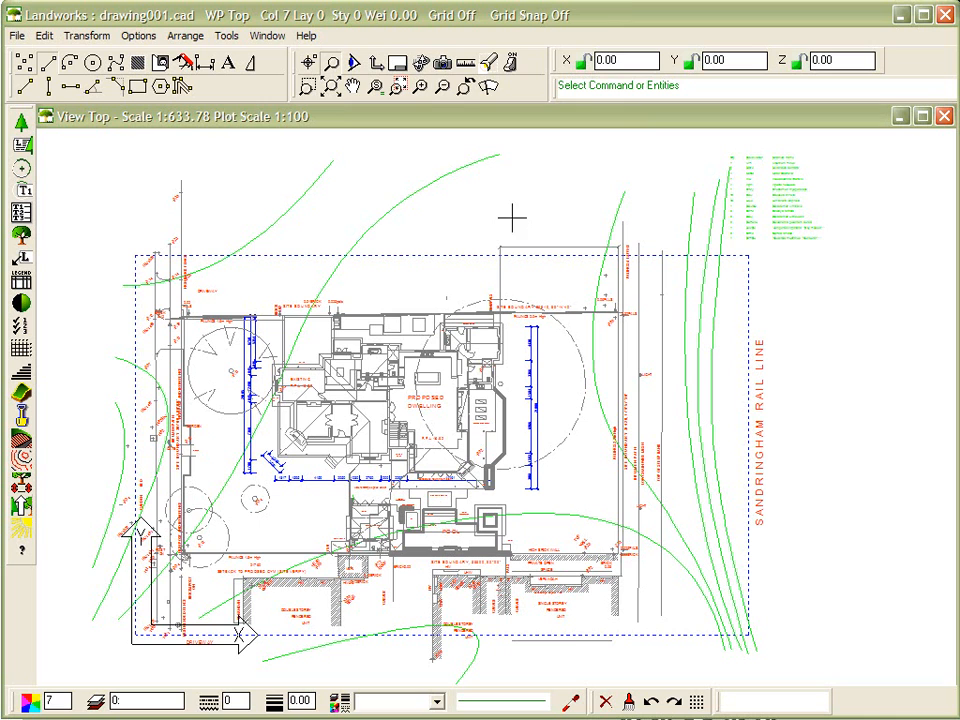
mouse_move(452, 213)
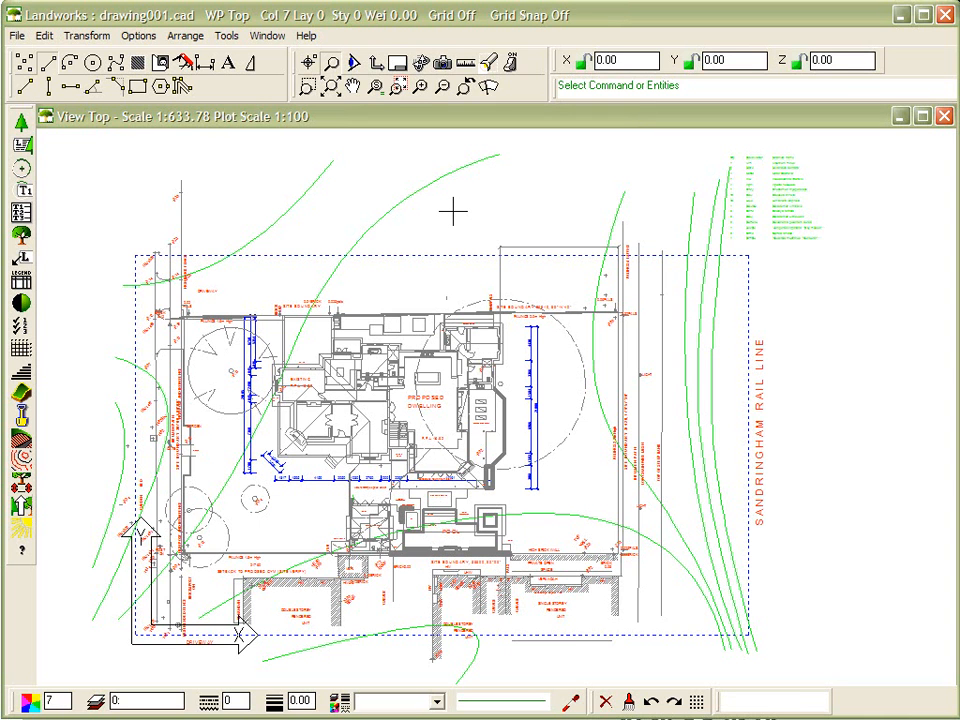
mouse_move(445, 225)
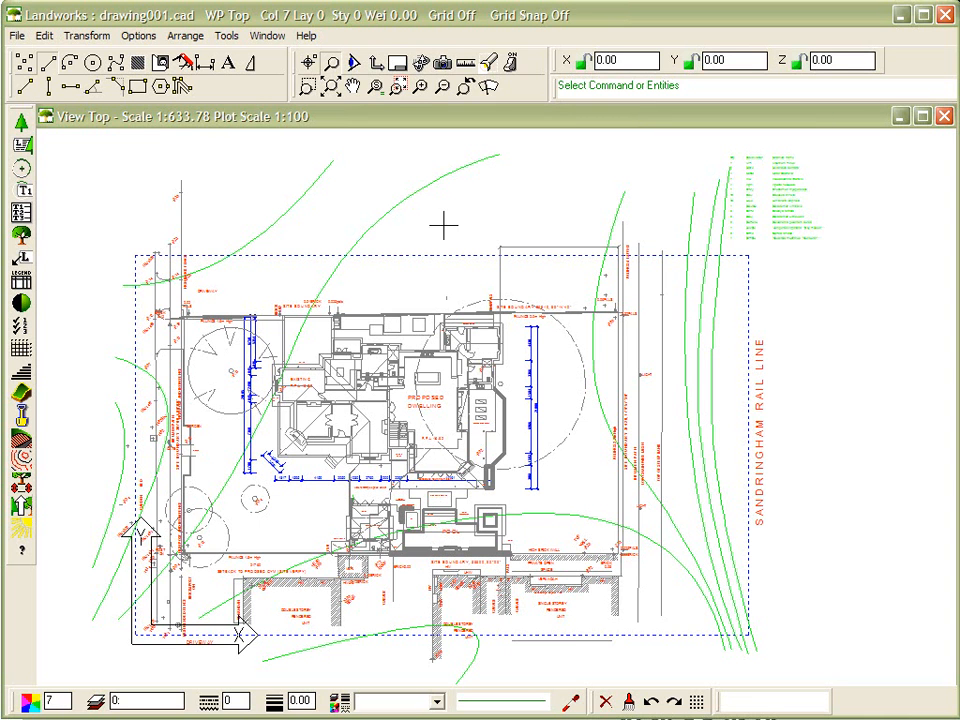
mouse_move(420, 215)
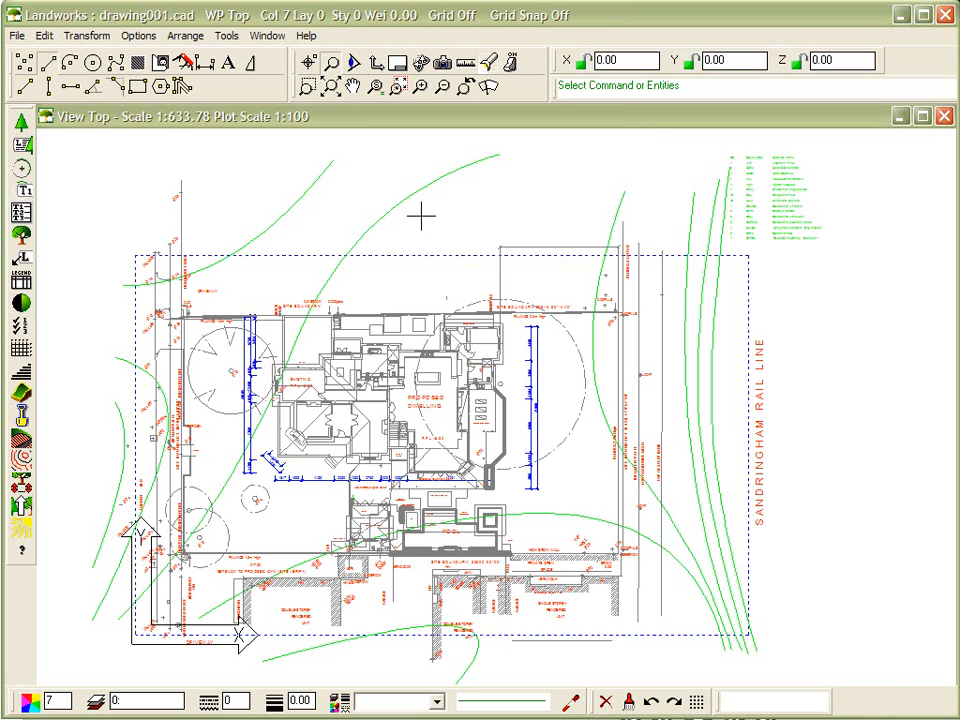
mouse_move(377, 223)
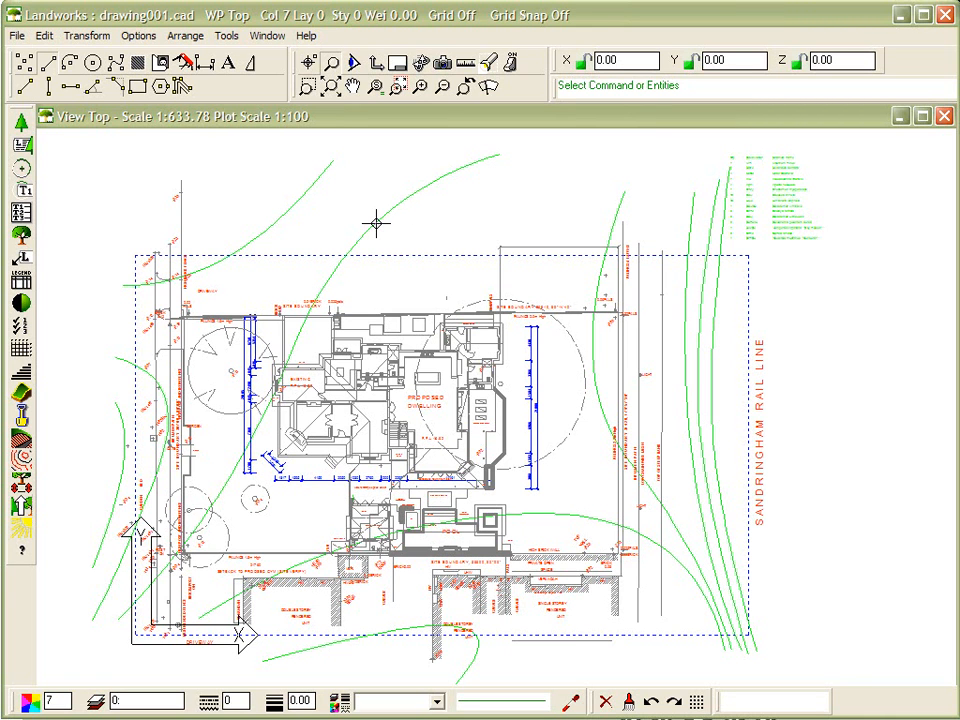
mouse_move(375, 235)
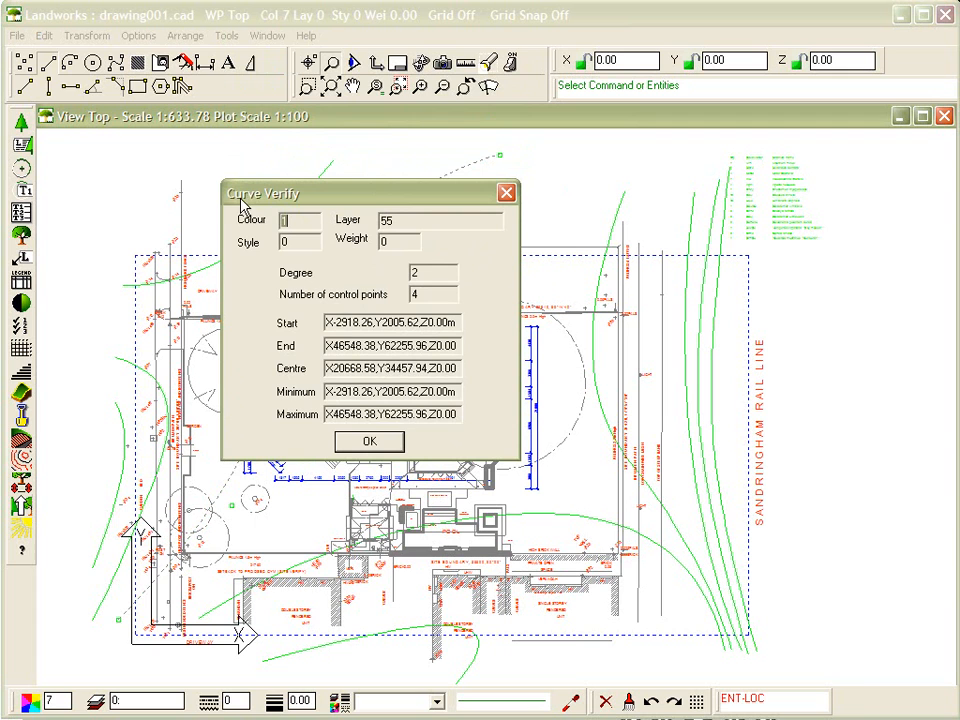
mouse_move(270, 207)
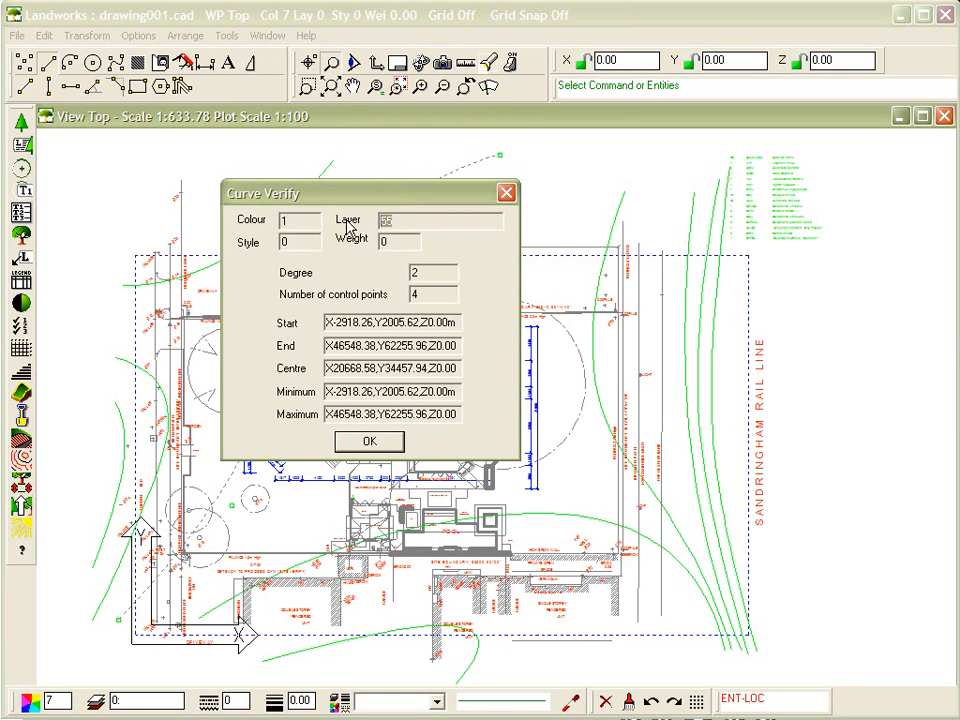
mouse_move(457, 180)
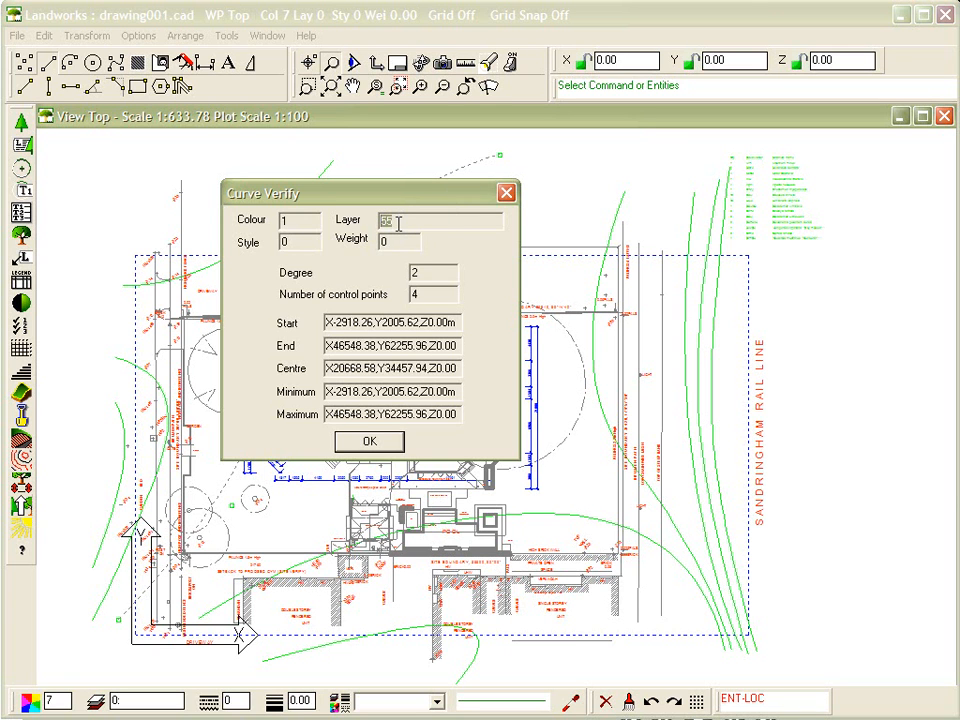
mouse_move(538, 272)
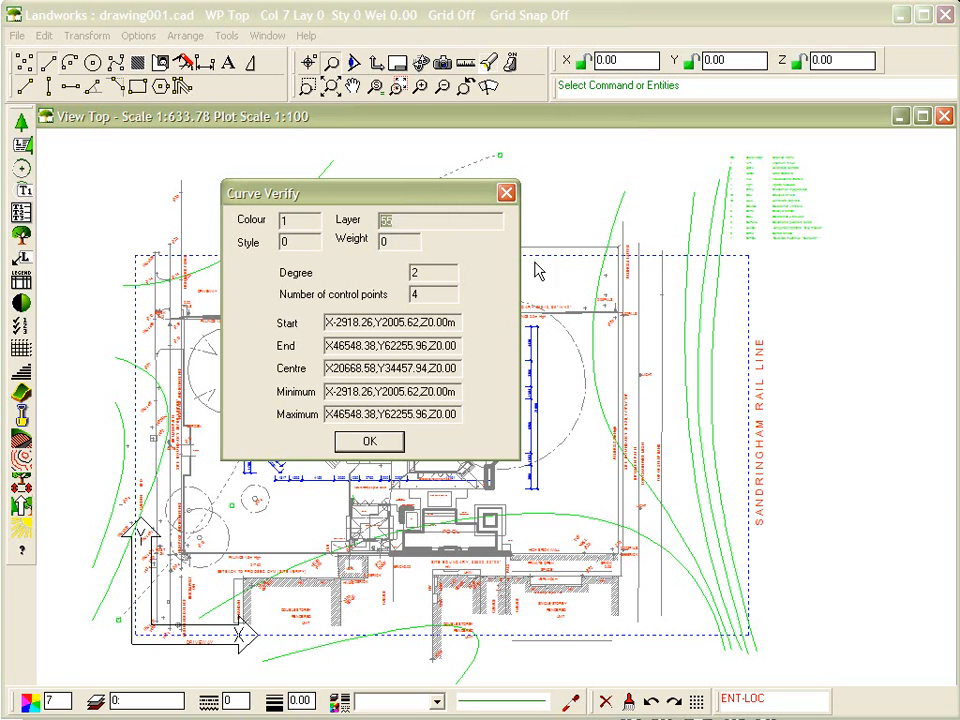
mouse_move(428, 227)
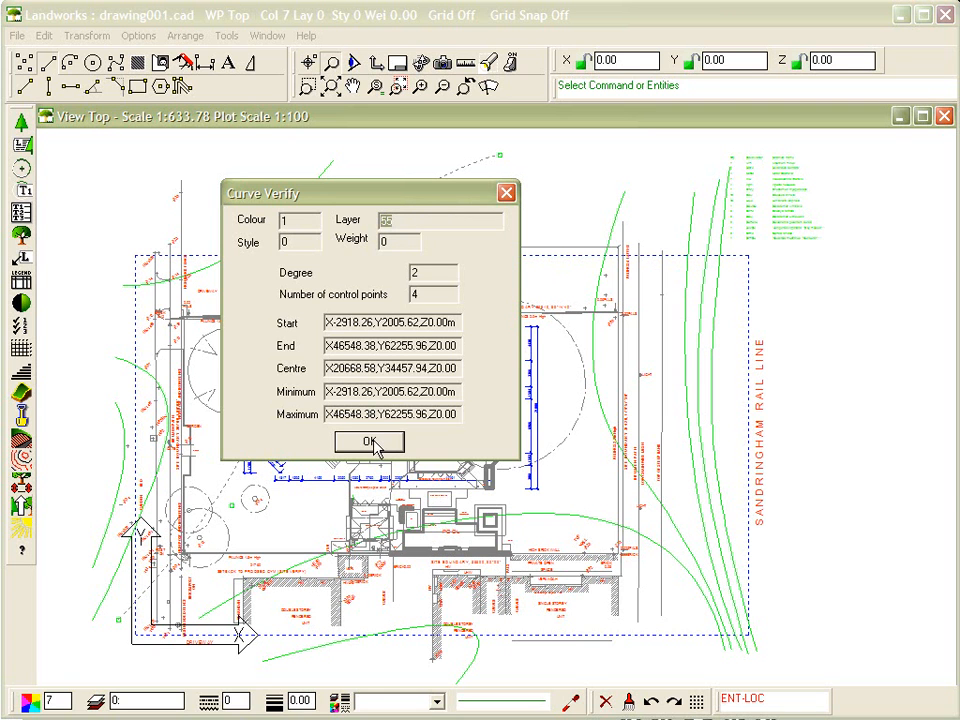
mouse_move(415, 450)
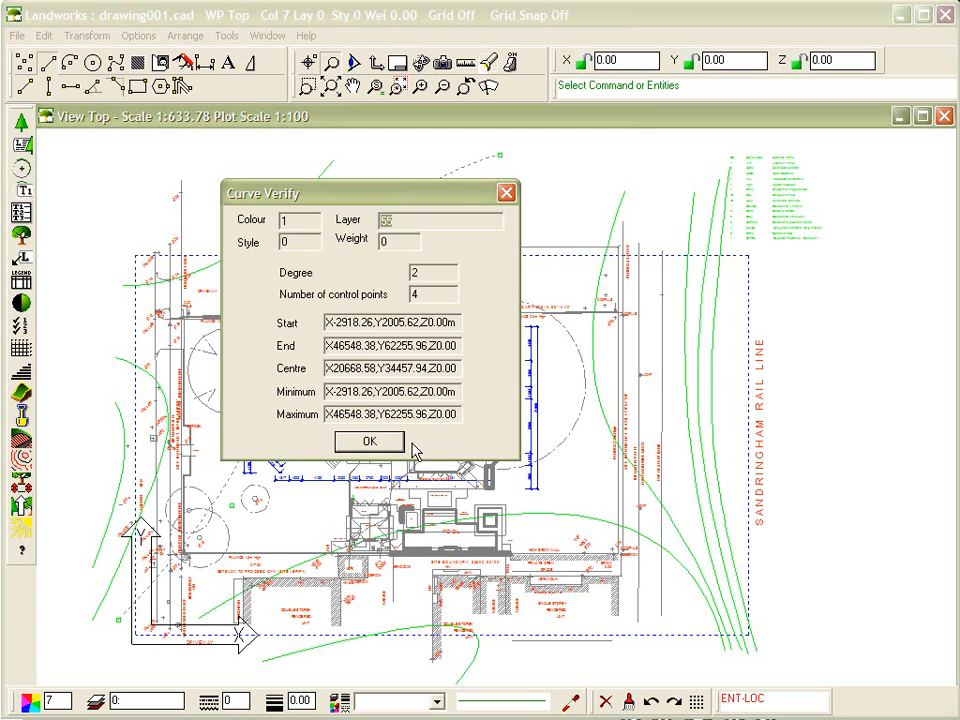
- Dismiss Curve Verify and turn off layer 55 in the Layer display mask
left_click(368, 441)
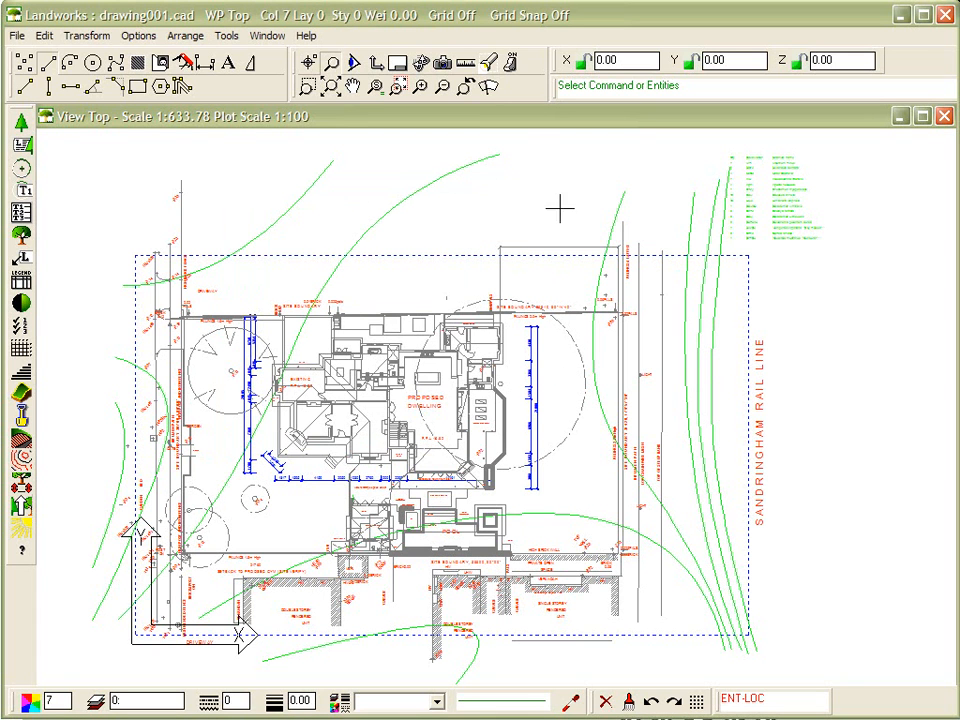
mouse_move(612, 218)
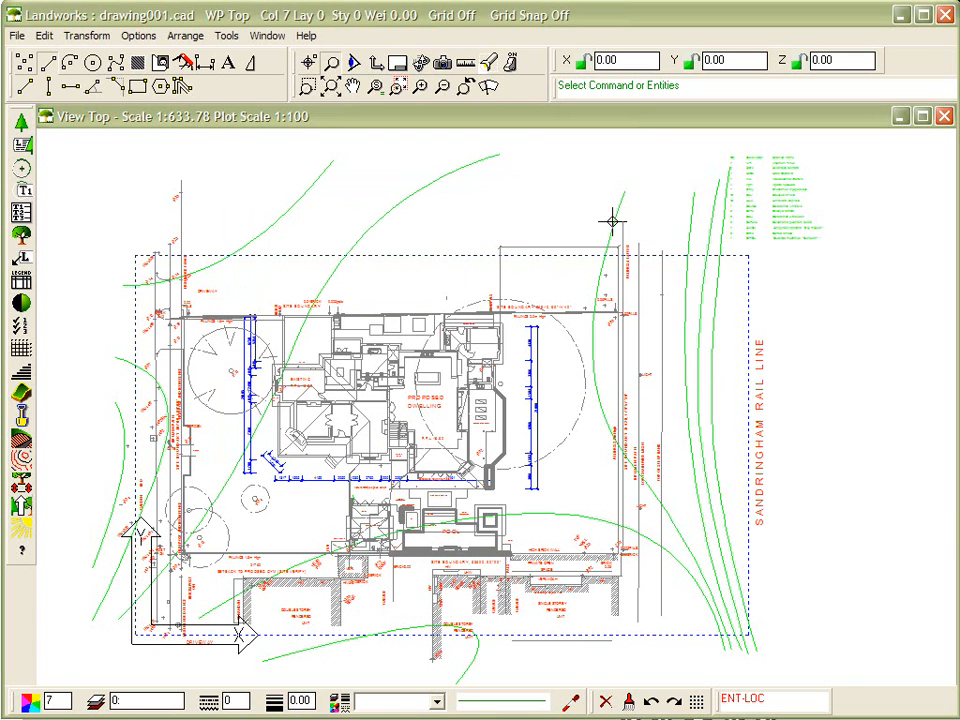
mouse_move(510, 62)
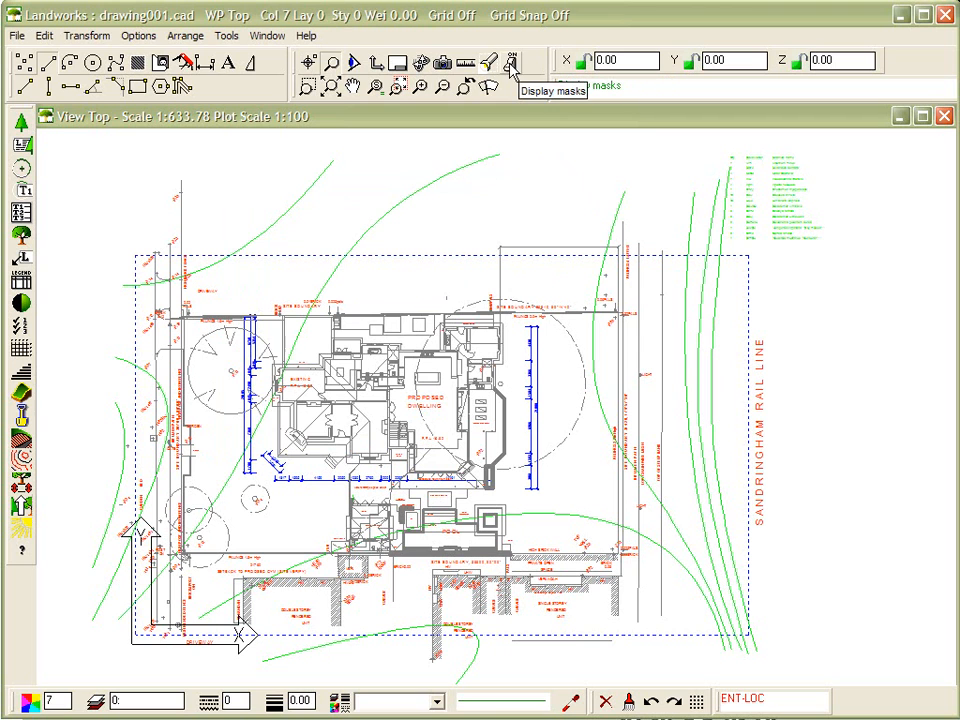
left_click(510, 63)
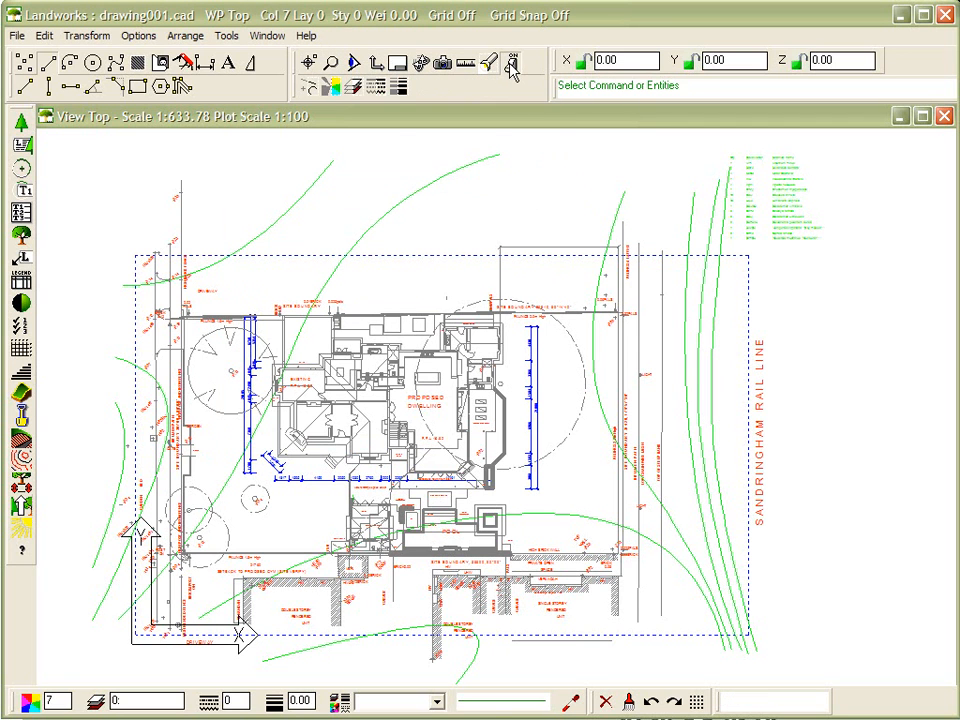
mouse_move(353, 87)
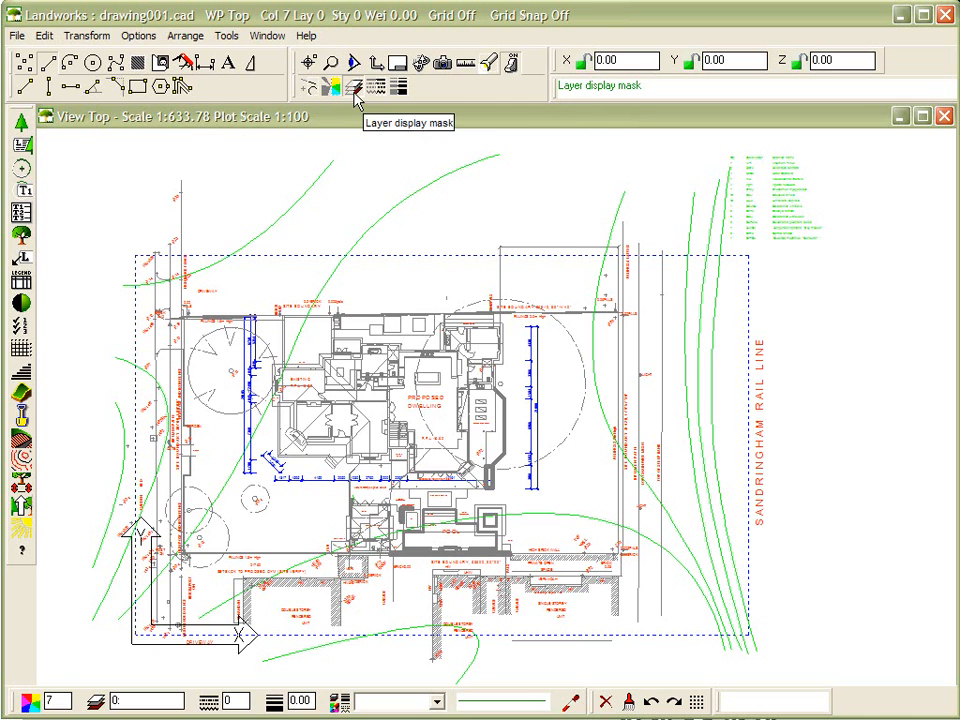
left_click(353, 87)
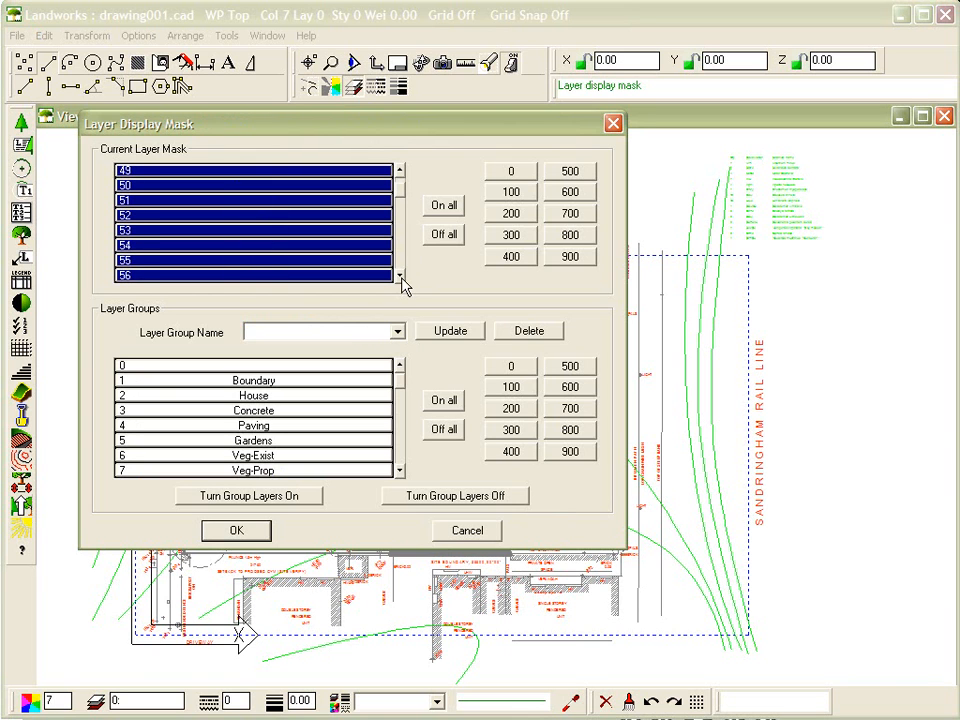
left_click(253, 259)
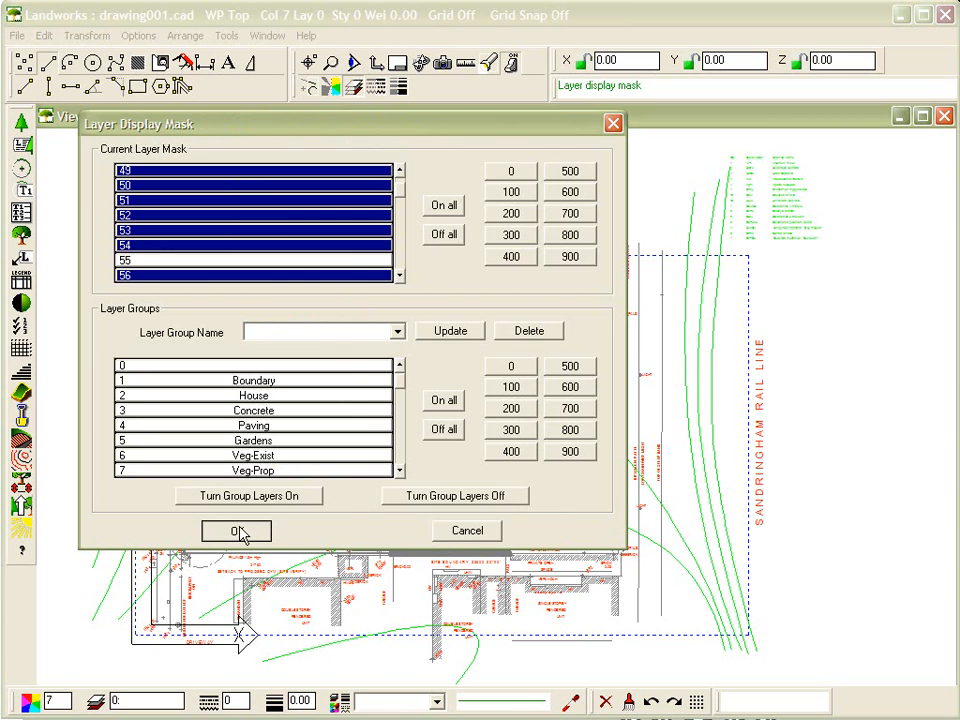
left_click(236, 531)
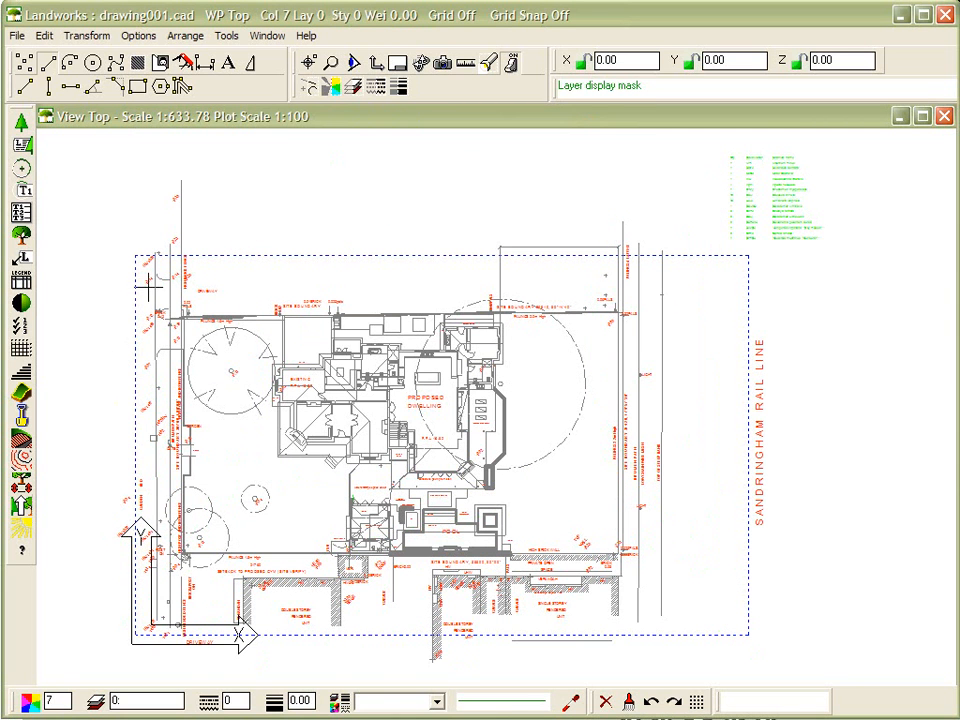
mouse_move(660, 242)
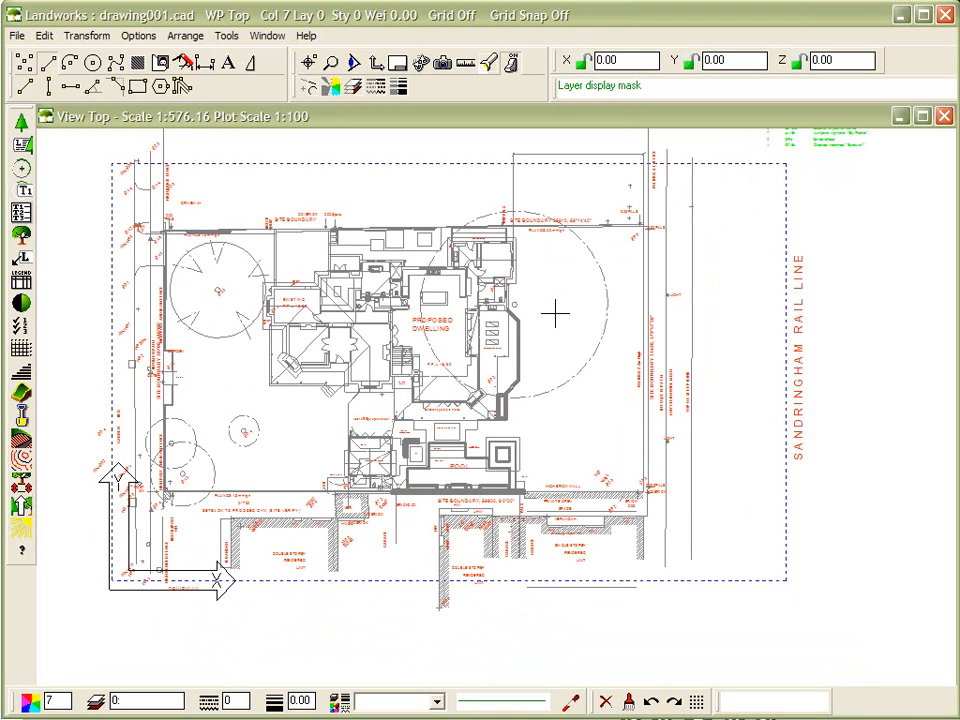
mouse_move(548, 310)
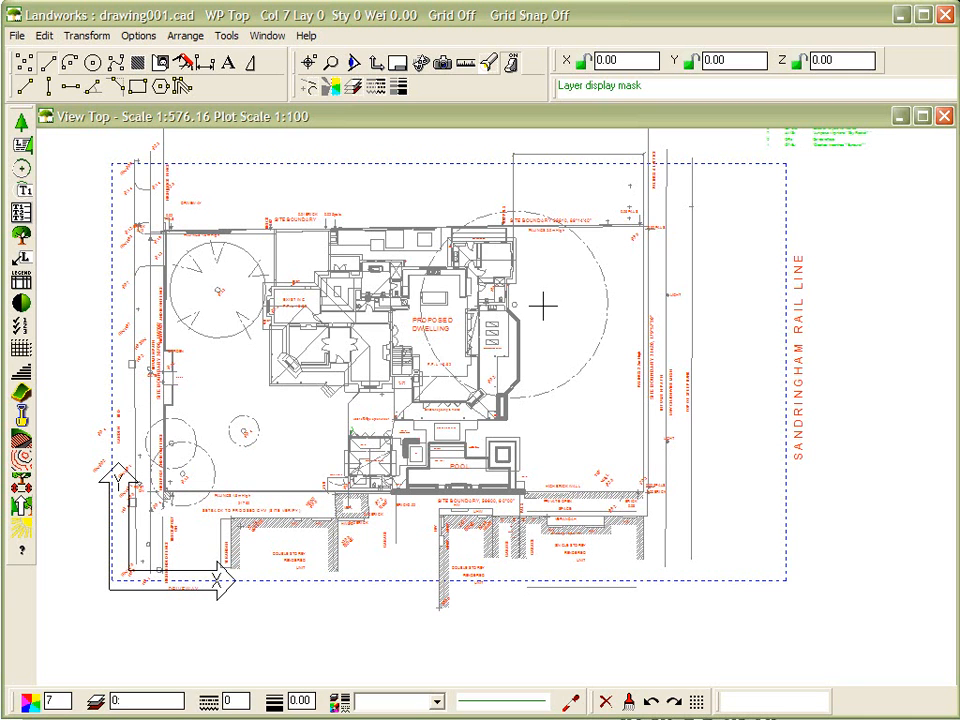
mouse_move(543, 313)
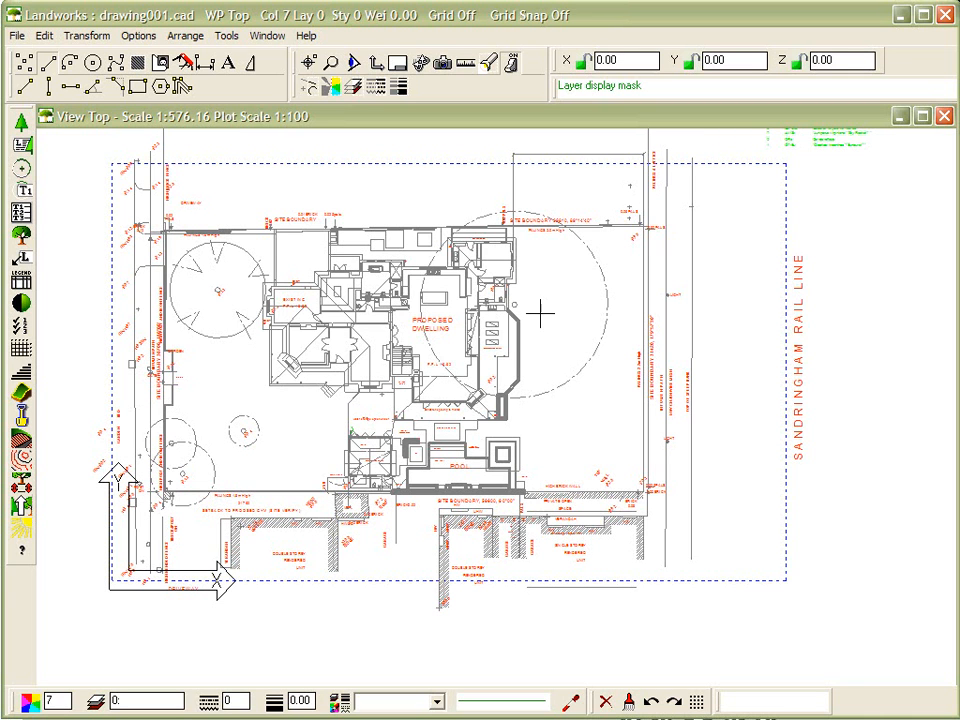
mouse_move(330, 112)
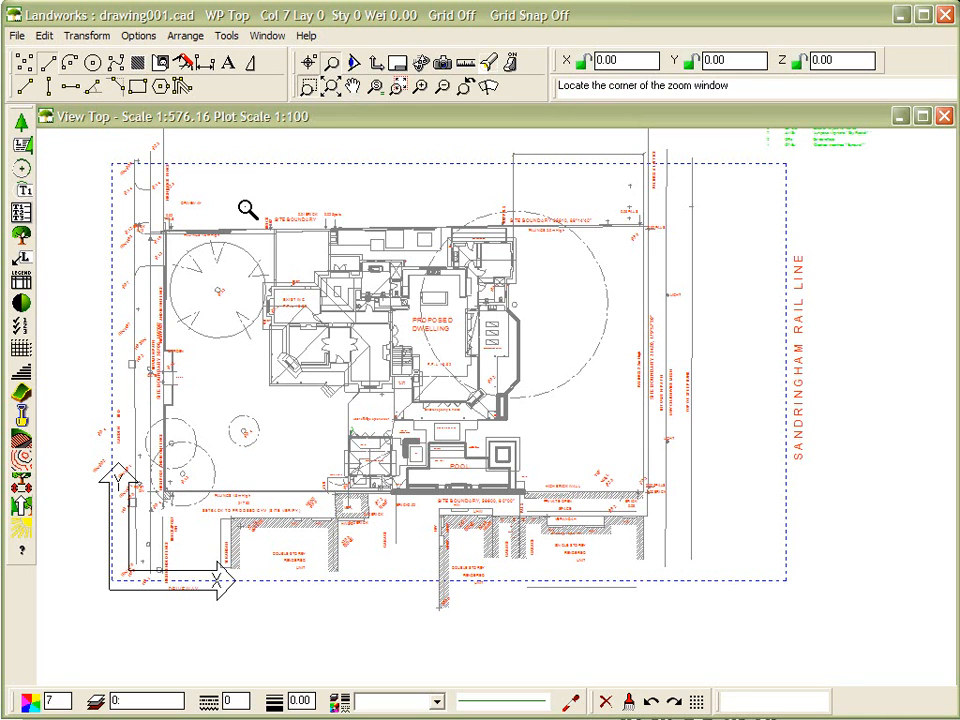
- Window-zoom onto the proposed dwelling and its surrounding boundary
left_click(243, 207)
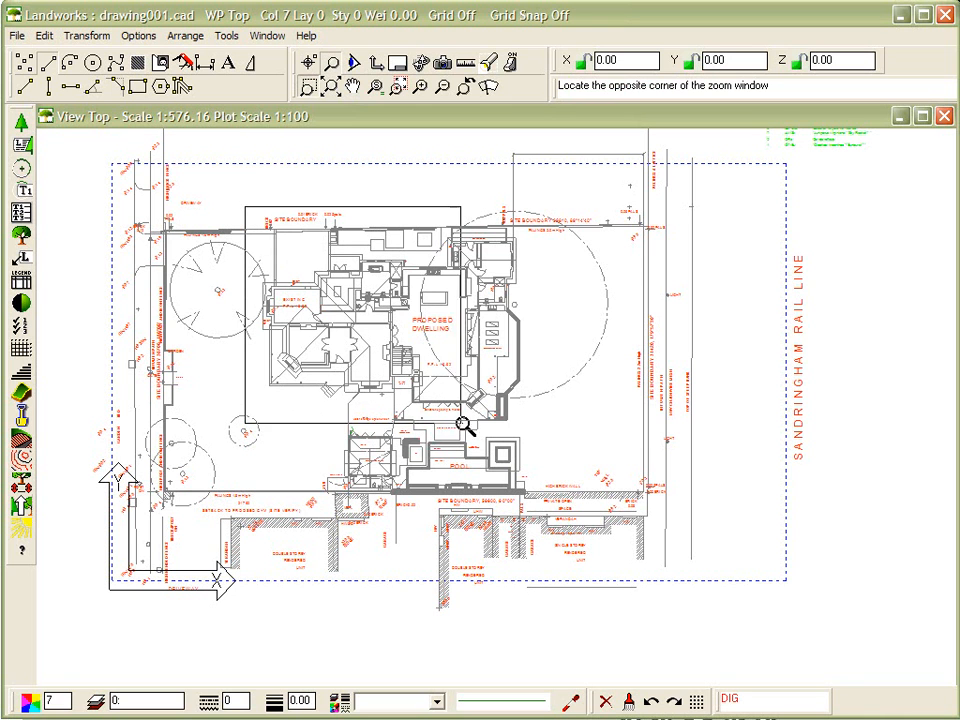
left_click(463, 425)
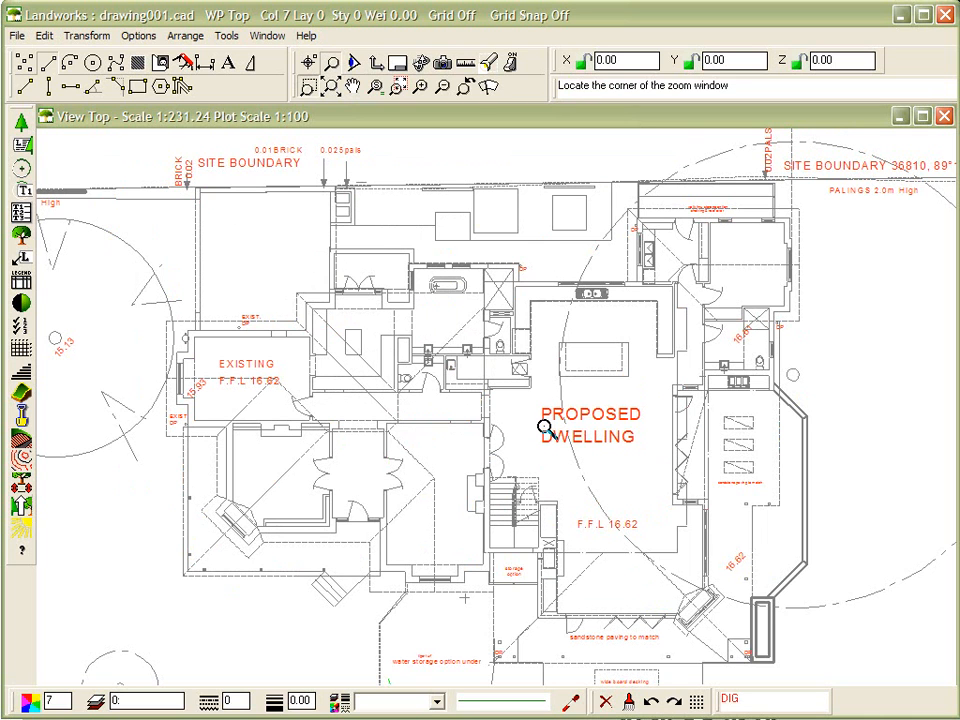
mouse_move(478, 503)
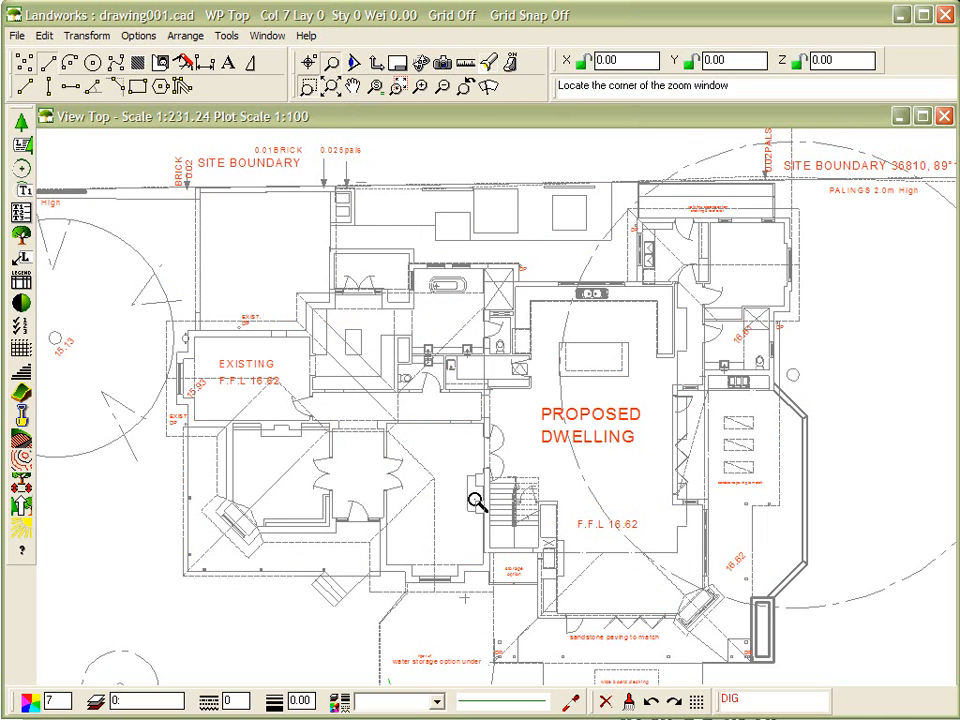
mouse_move(293, 369)
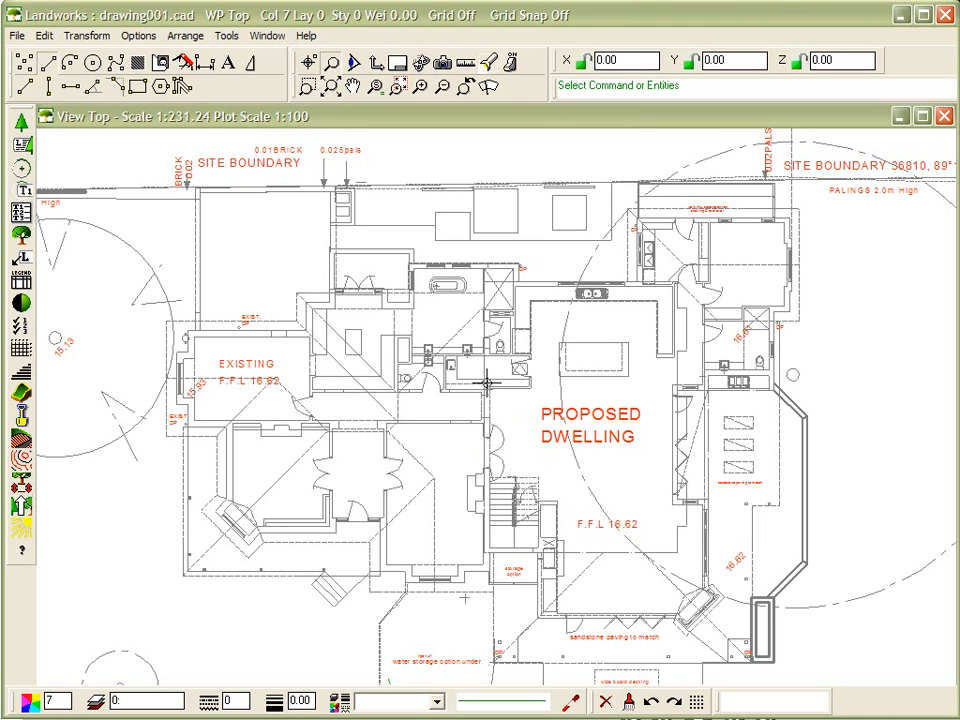
mouse_move(437, 310)
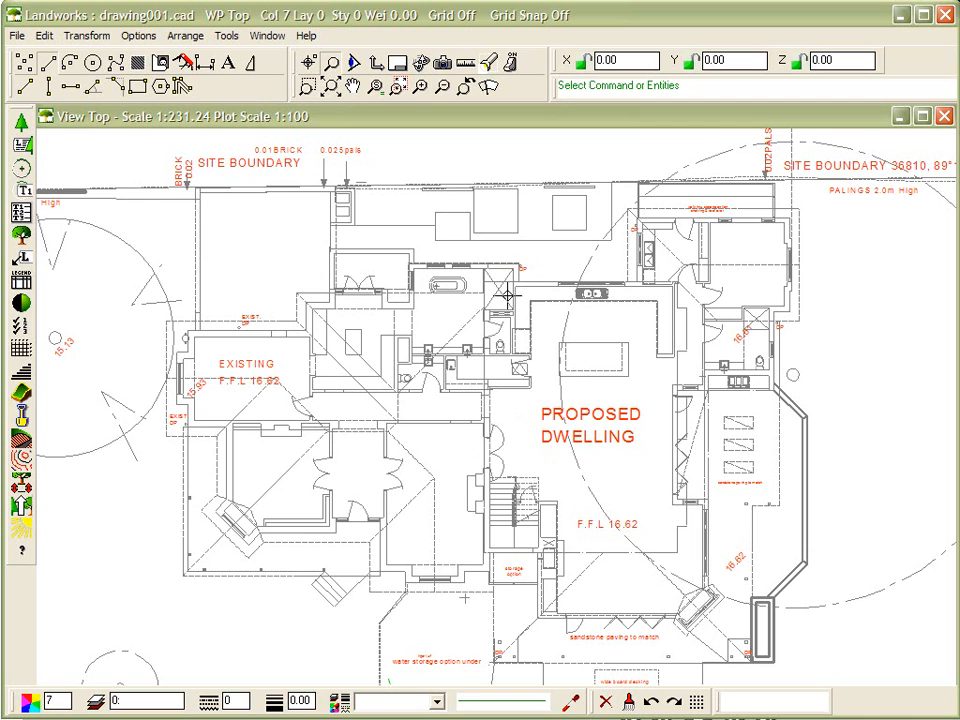
mouse_move(540, 318)
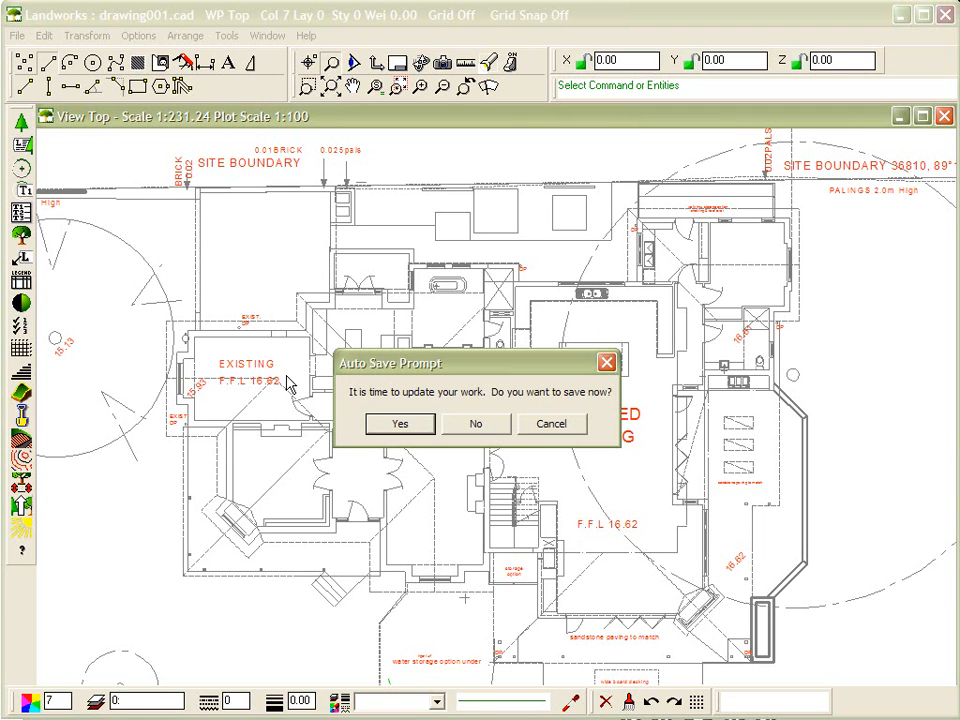
mouse_move(477, 370)
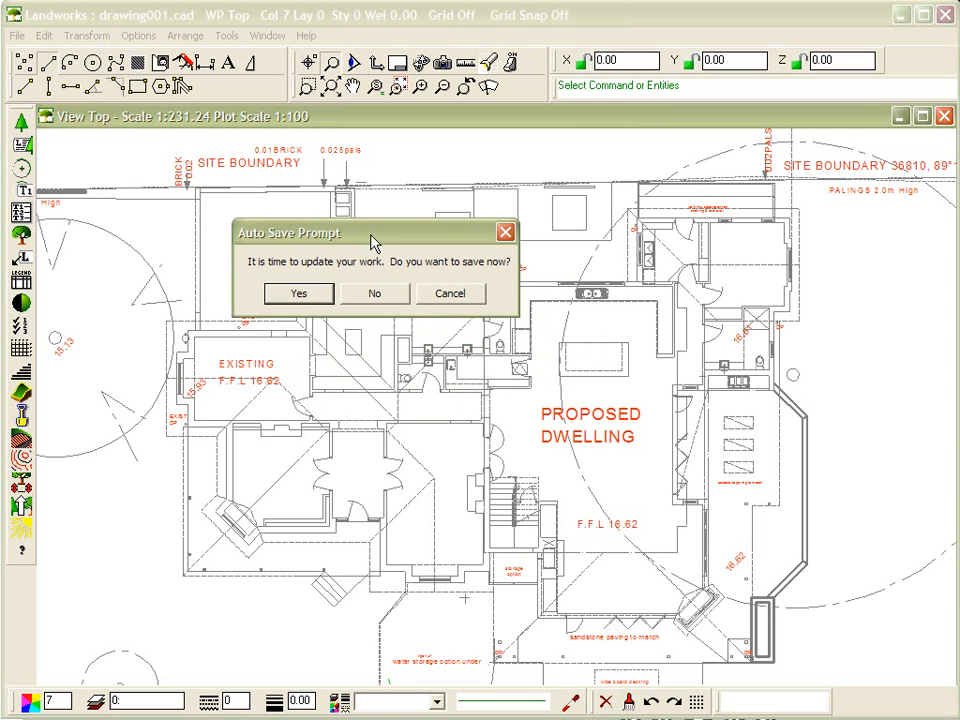
mouse_move(278, 247)
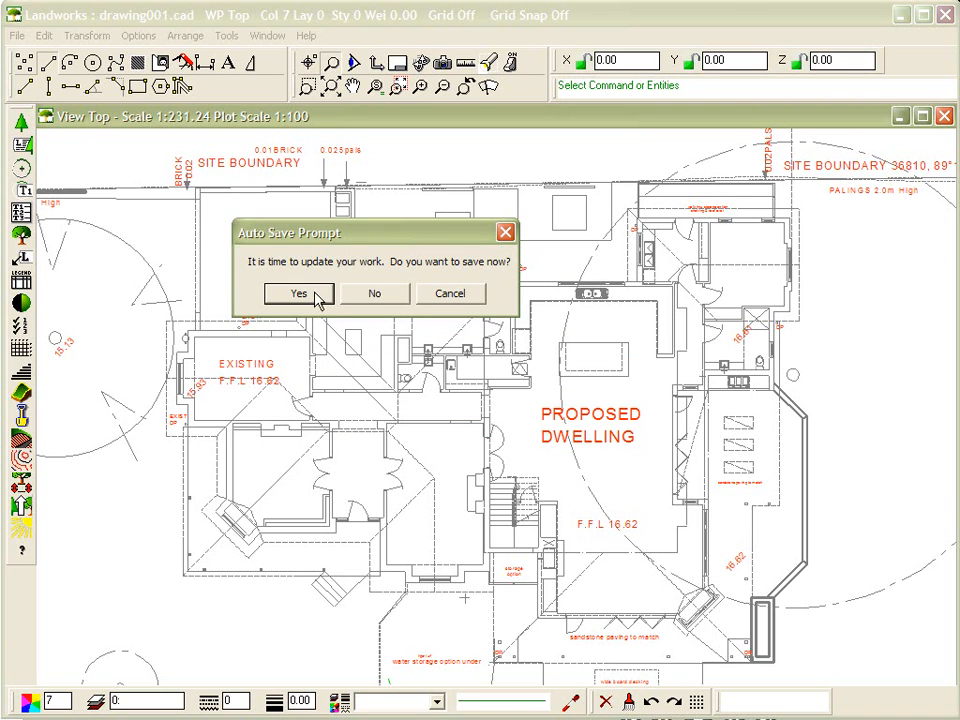
mouse_move(372, 293)
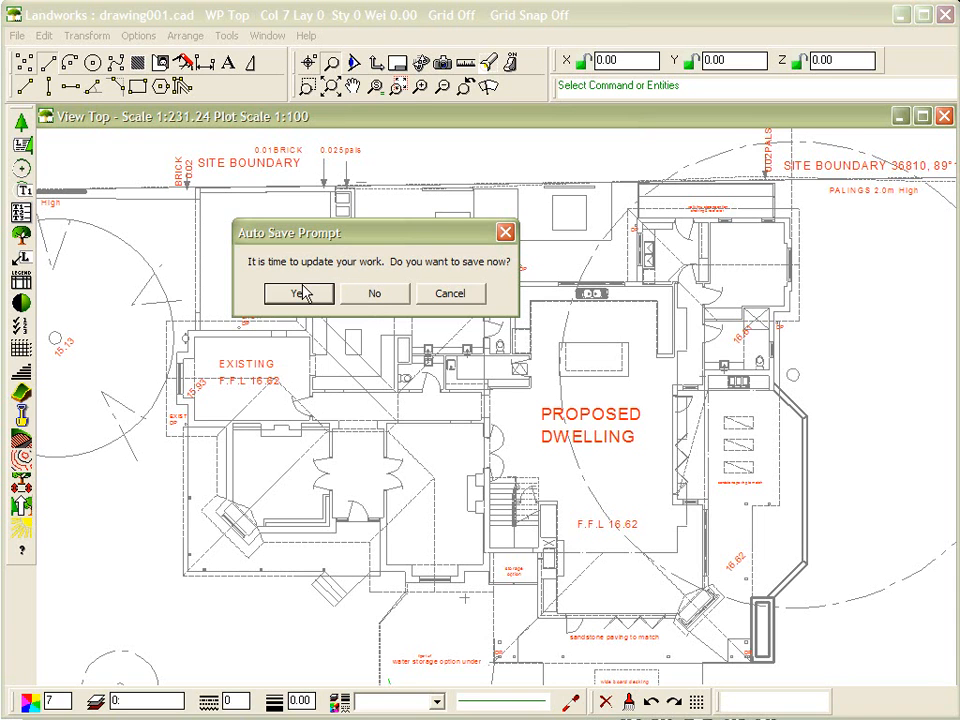
- Answer Yes to the Auto Save Prompt to save the drawing
left_click(297, 293)
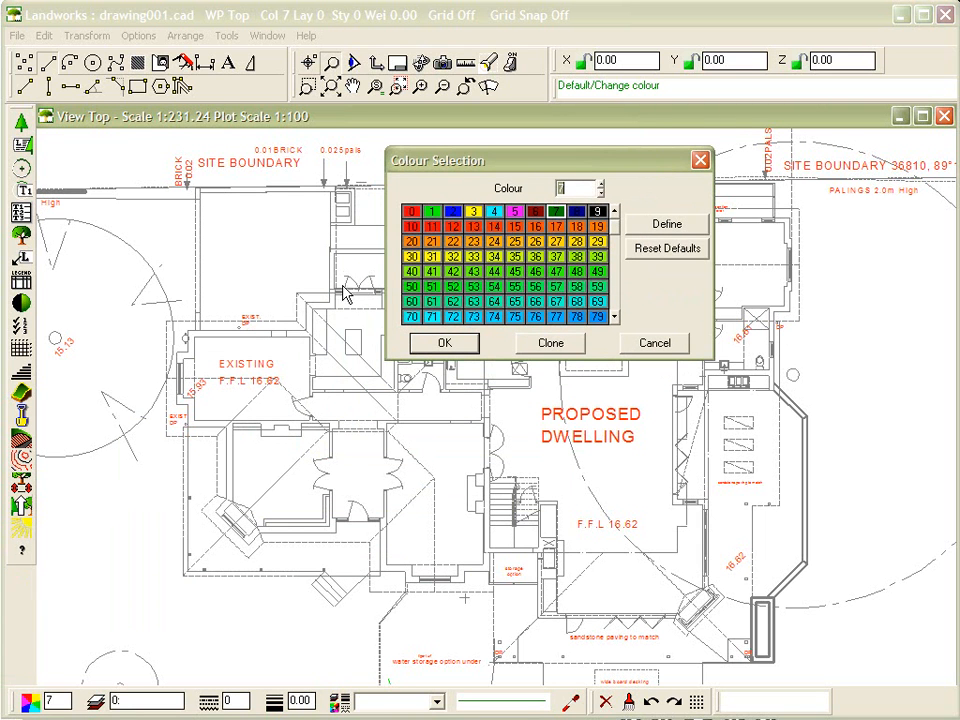
mouse_move(565, 285)
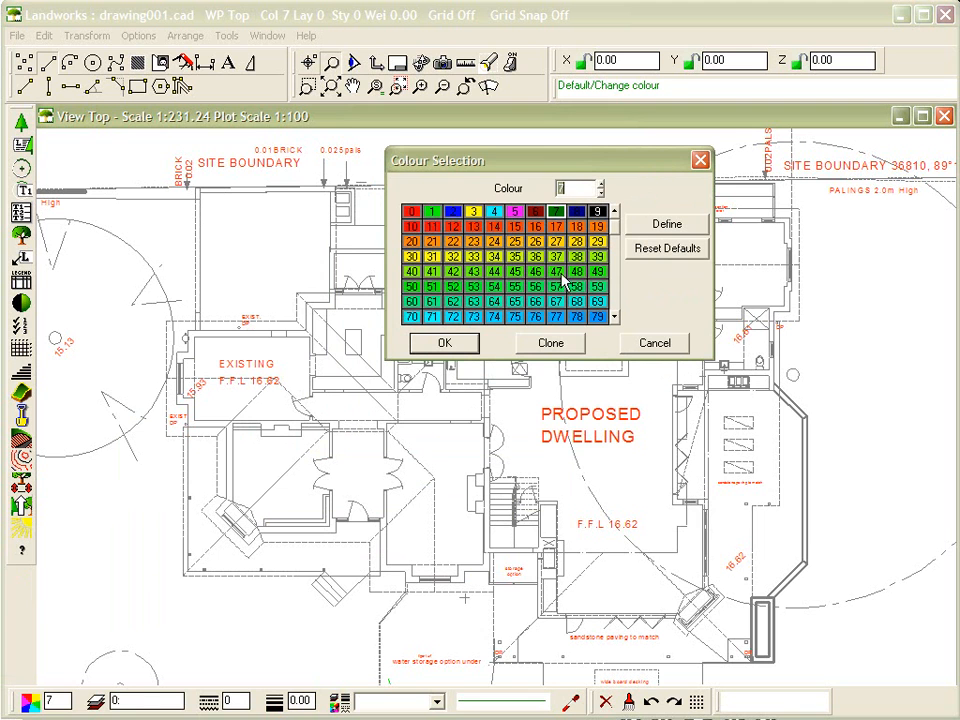